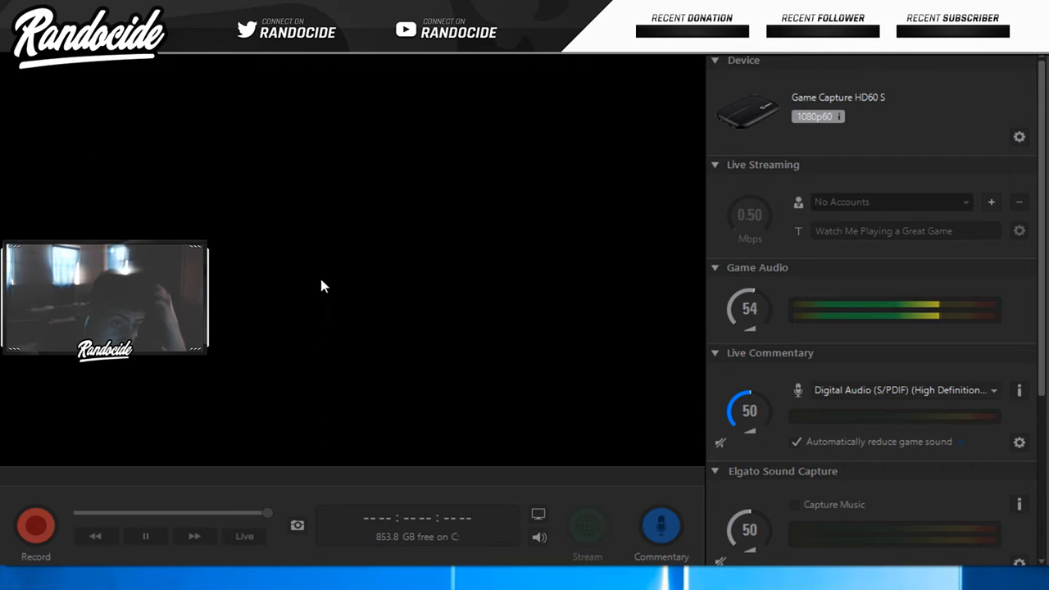
pyautogui.moveTo(742, 293)
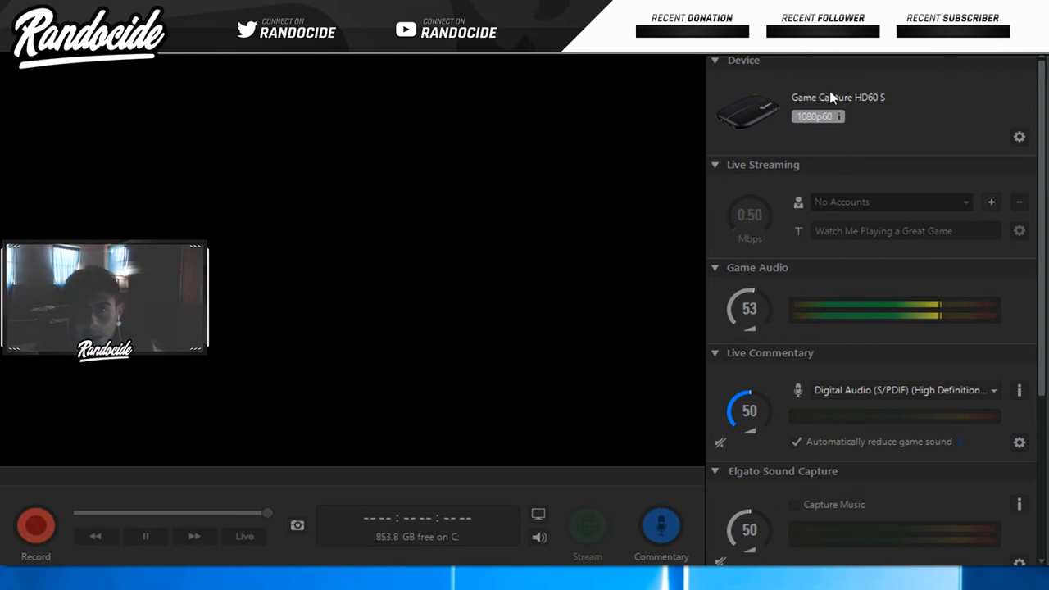
# Review the HD60 S Capture tab settings in Device settings, then close the dialog.
pyautogui.click(1019, 137)
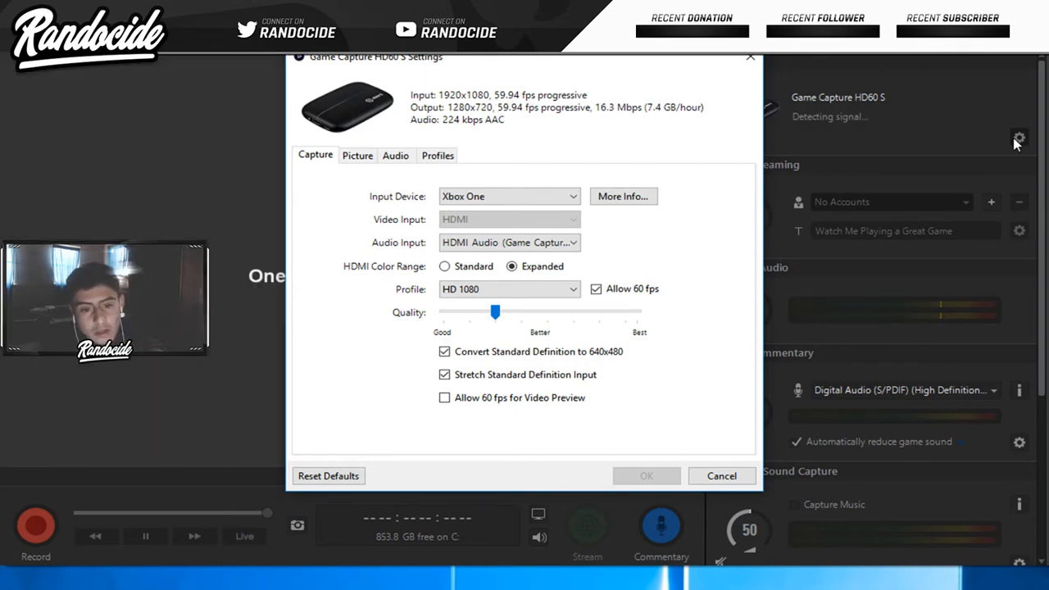
pyautogui.click(646, 476)
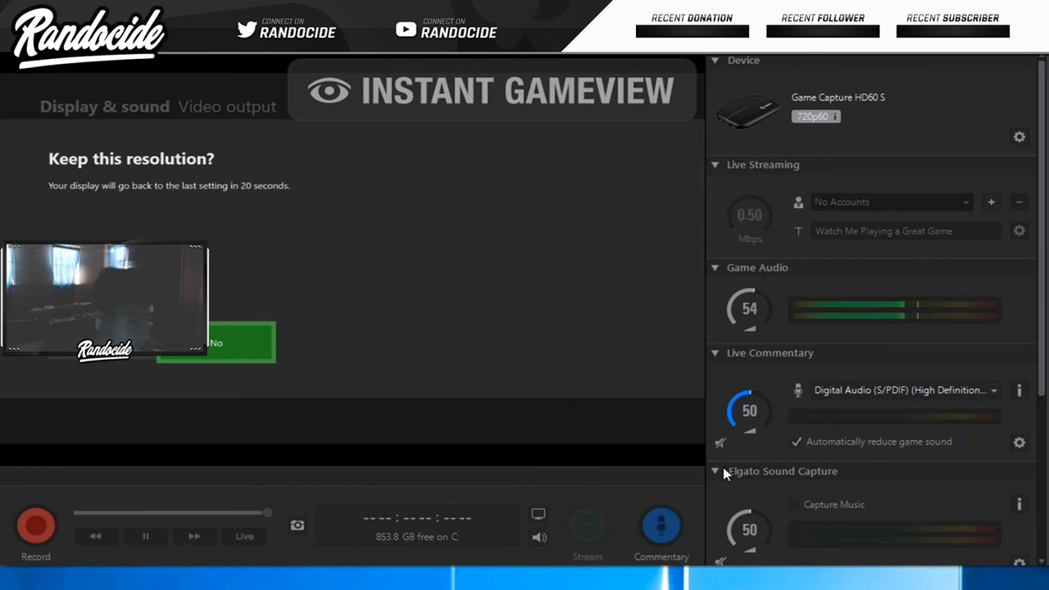
# Reload the game preview and switch it back to the live HD60 S feed.
pyautogui.click(216, 342)
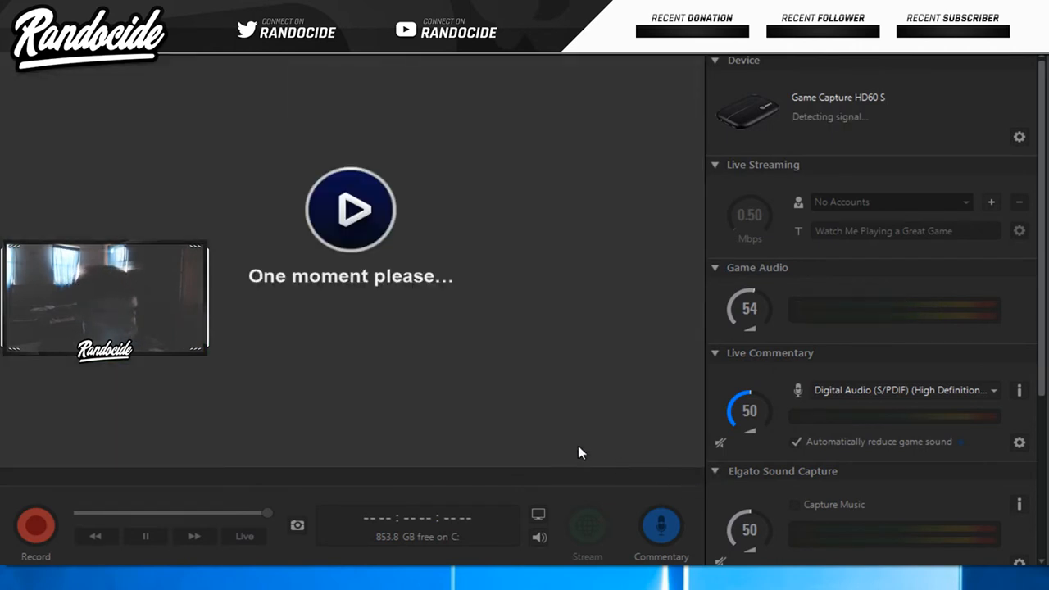
pyautogui.click(245, 536)
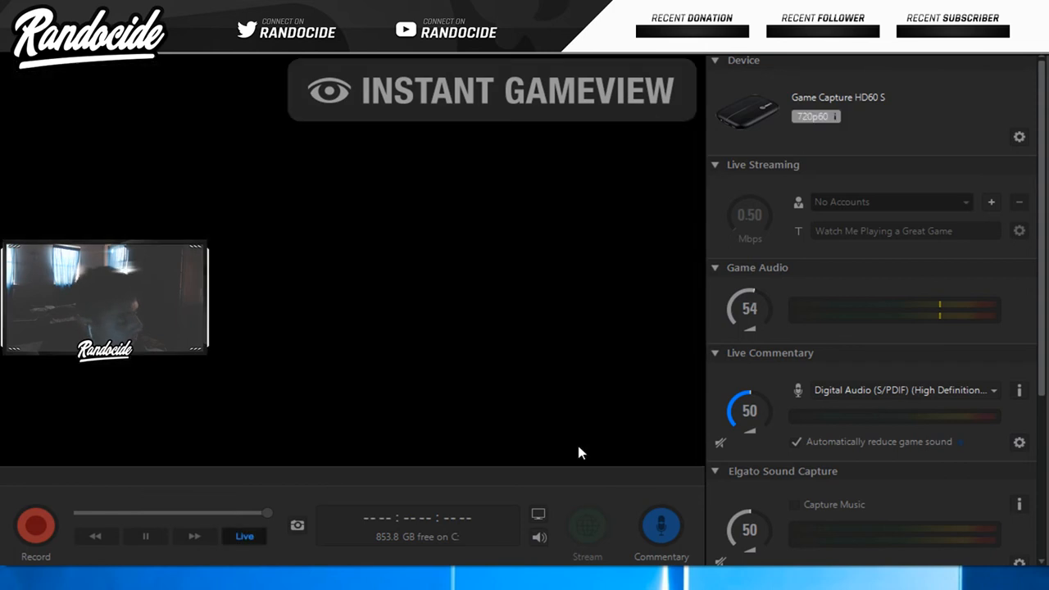